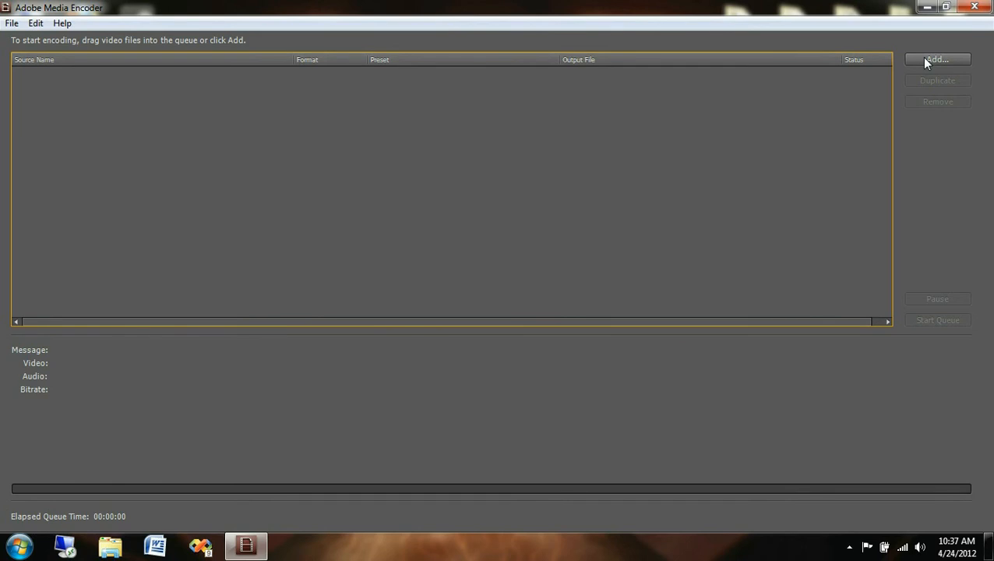
{"action": "mouse_move", "coordinate": [548, 44]}
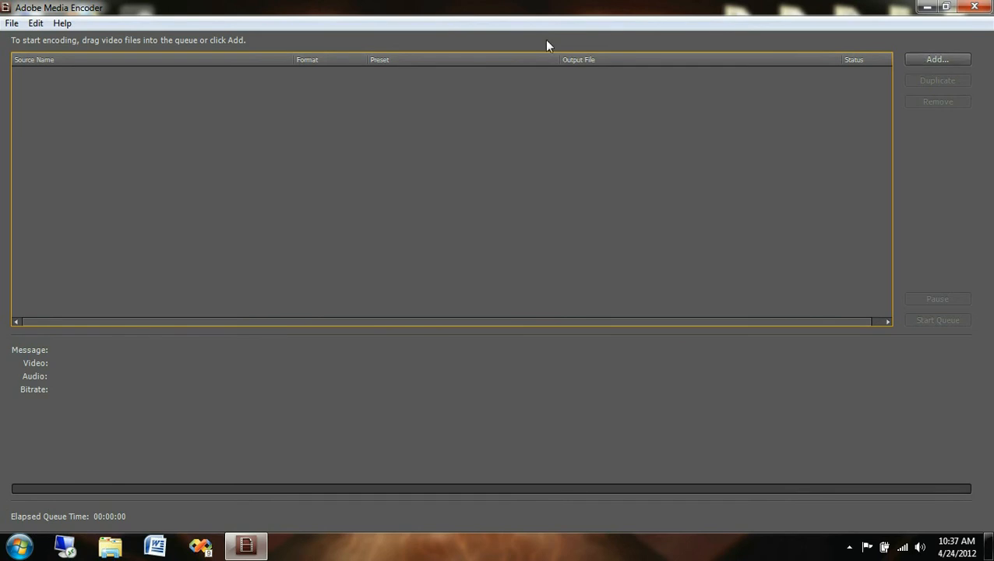
- Add the Piano FLV video from the Open dialog to the encoding queue
{"action": "left_click", "coordinate": [13, 23]}
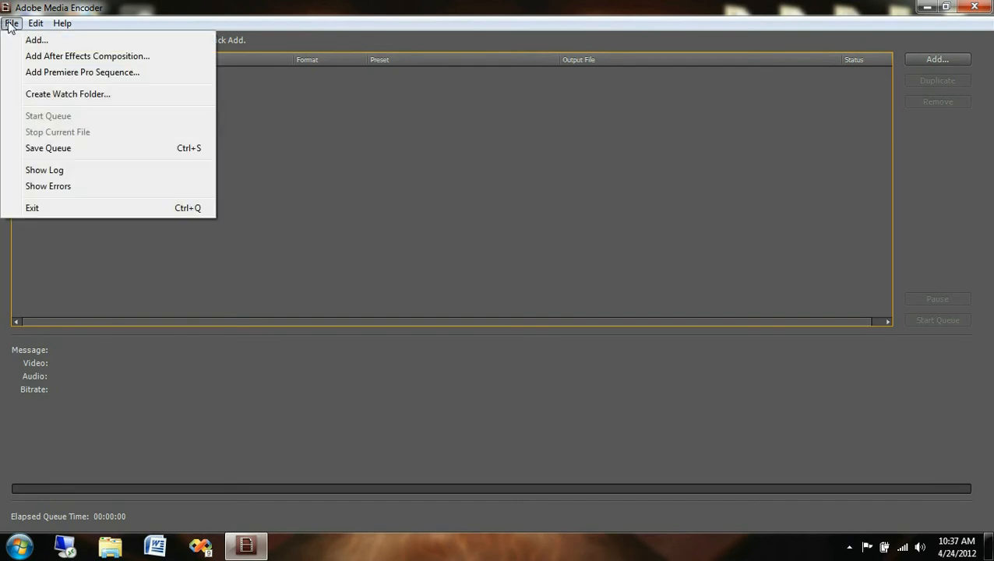
{"action": "mouse_move", "coordinate": [87, 56]}
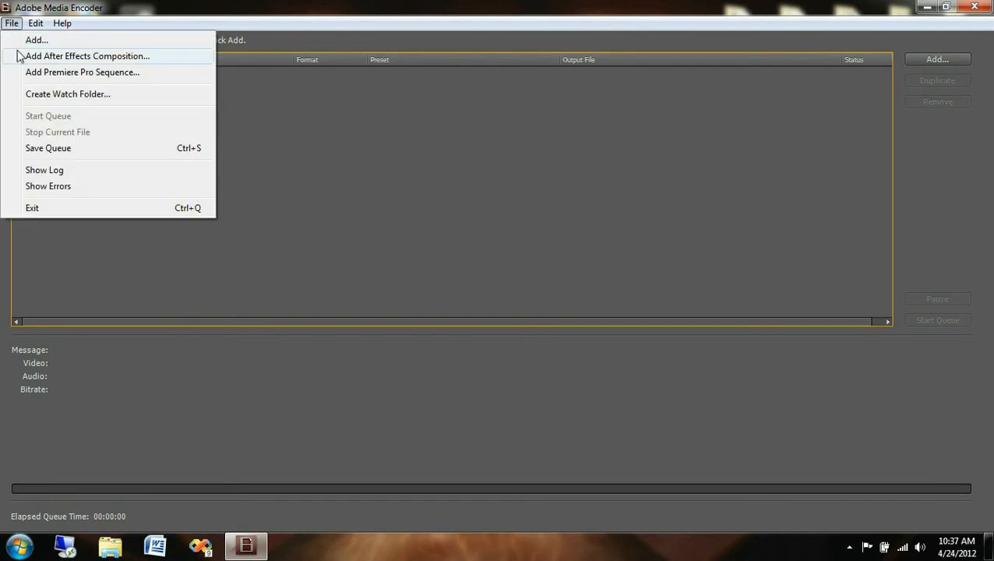
{"action": "mouse_move", "coordinate": [20, 66]}
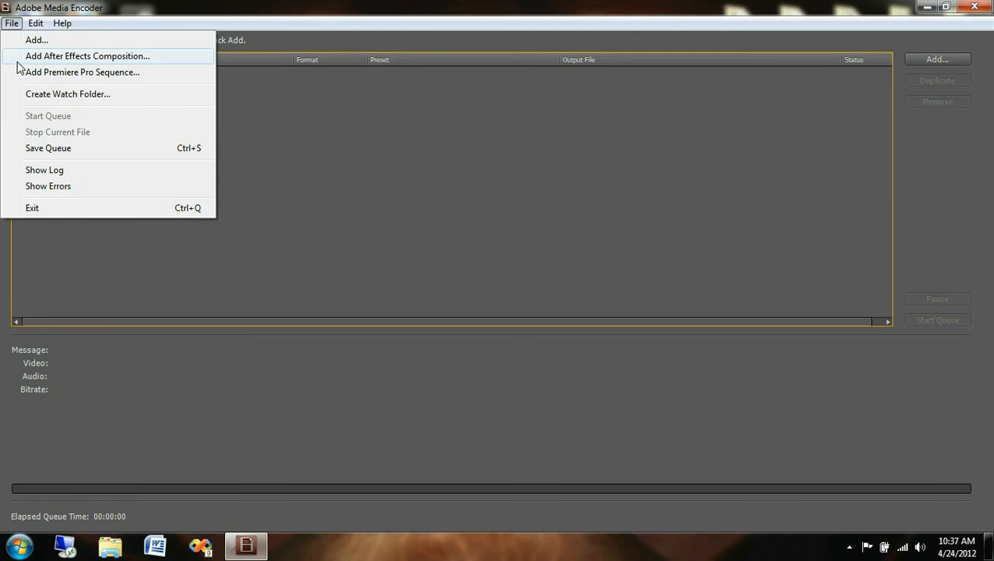
{"action": "mouse_move", "coordinate": [81, 67]}
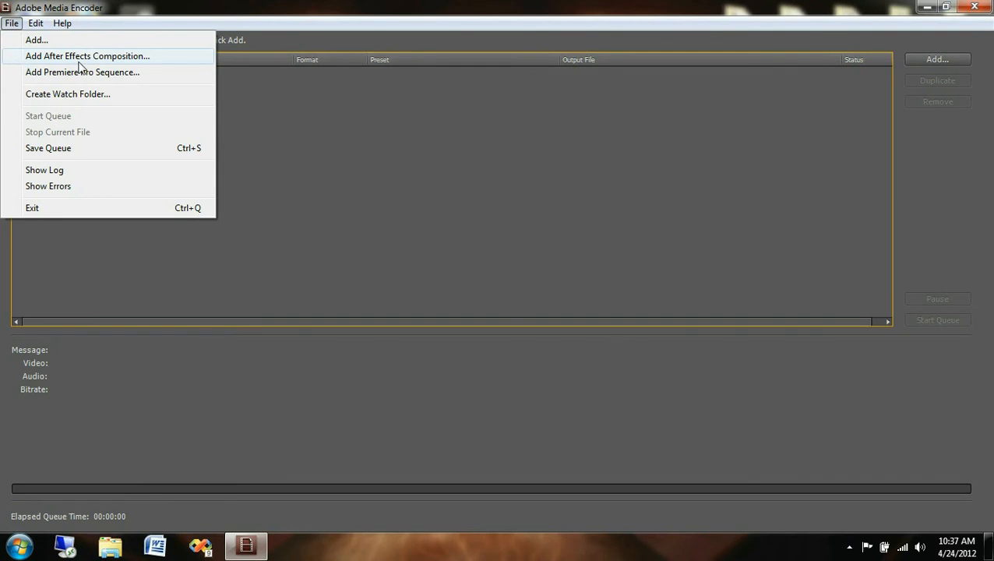
{"action": "mouse_move", "coordinate": [782, 6]}
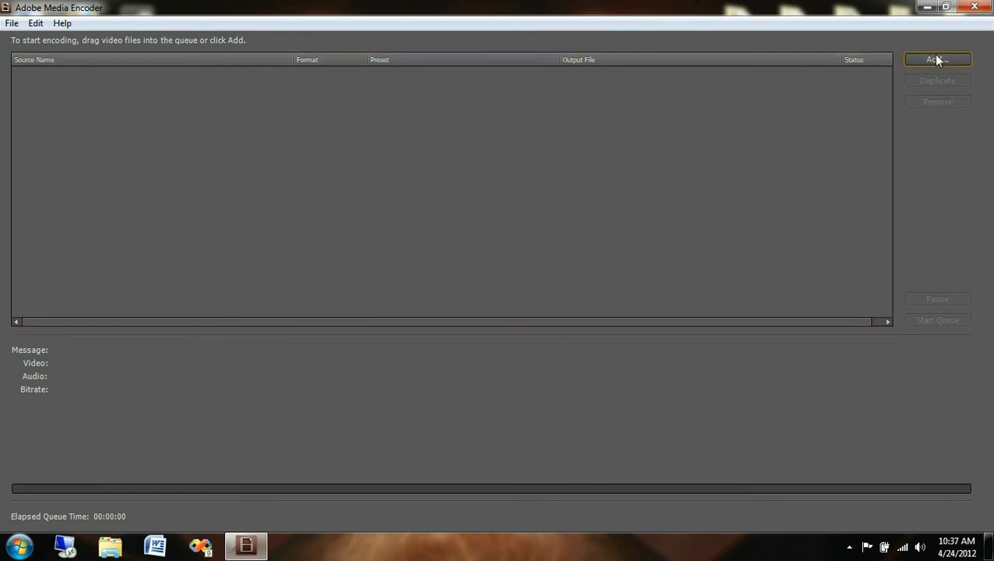
{"action": "left_click", "coordinate": [938, 59]}
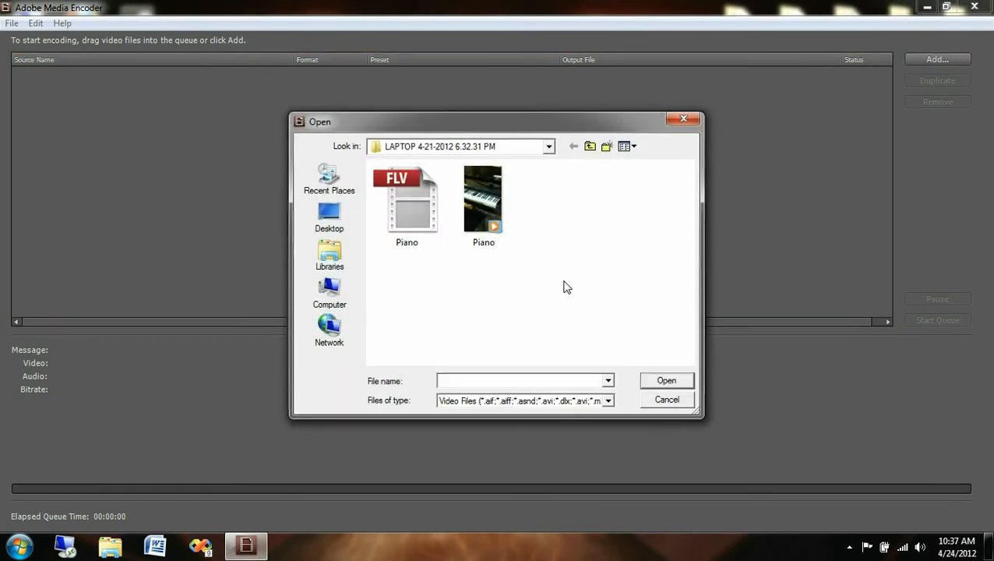
{"action": "mouse_move", "coordinate": [460, 304]}
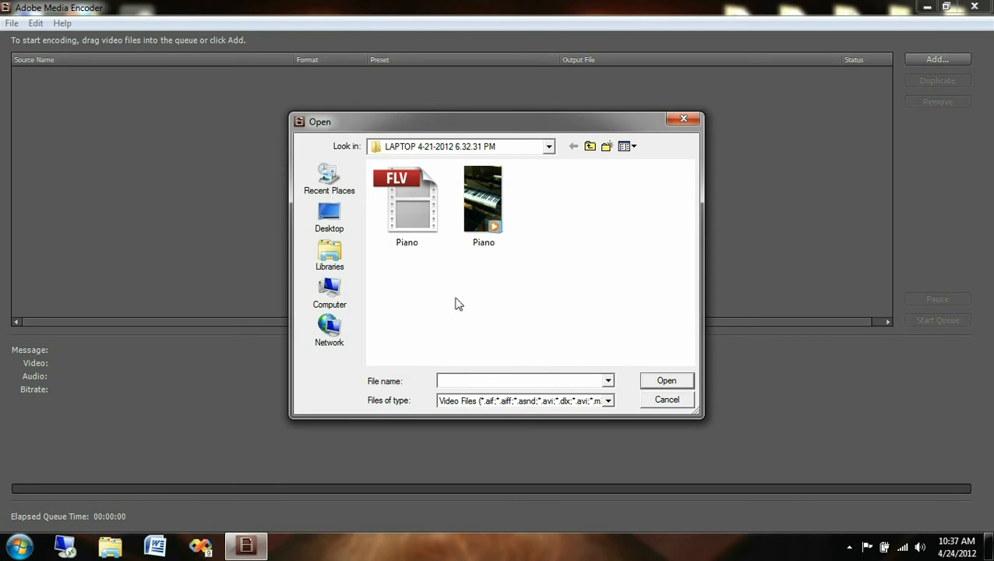
{"action": "left_click", "coordinate": [405, 200]}
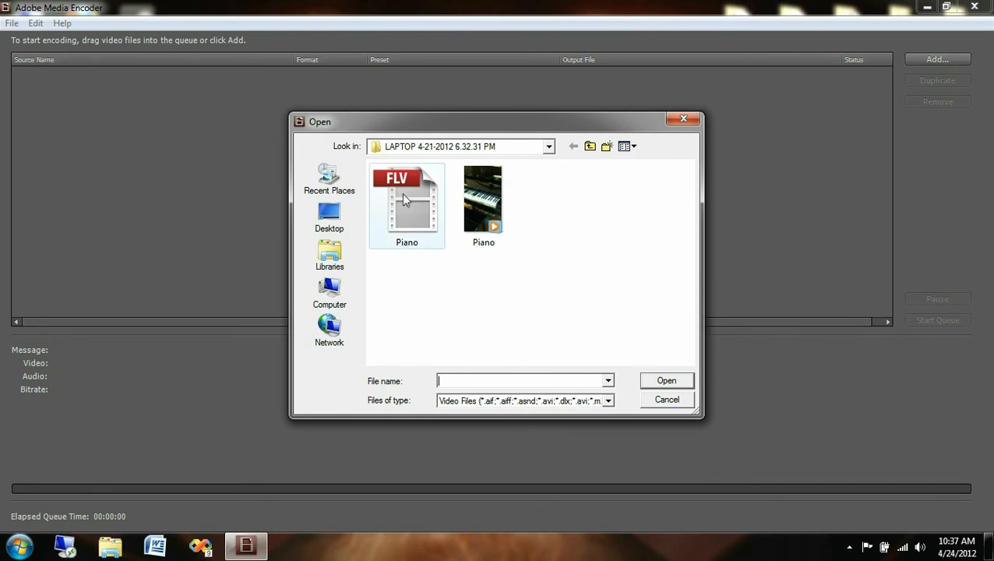
{"action": "left_click", "coordinate": [405, 202]}
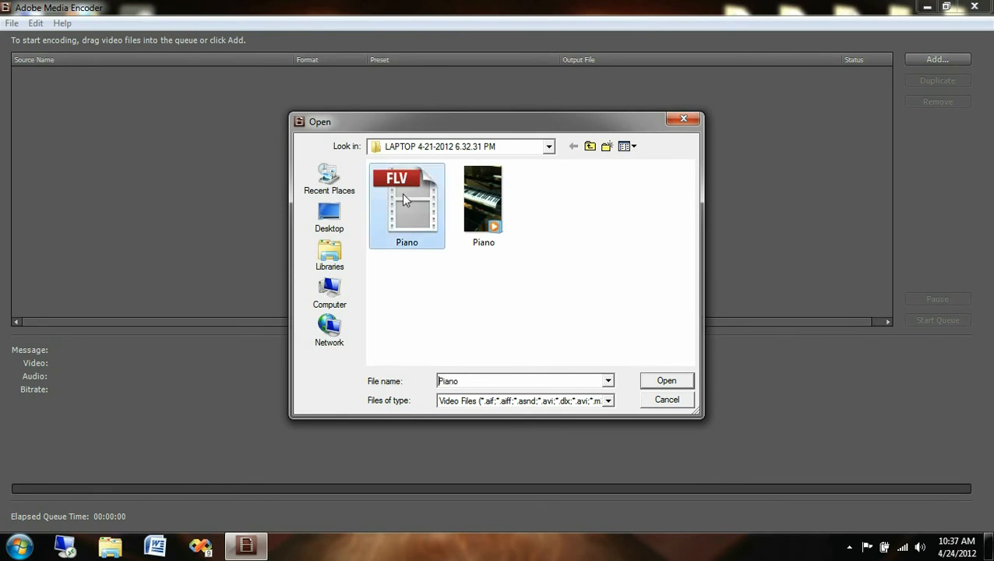
{"action": "left_click", "coordinate": [666, 380]}
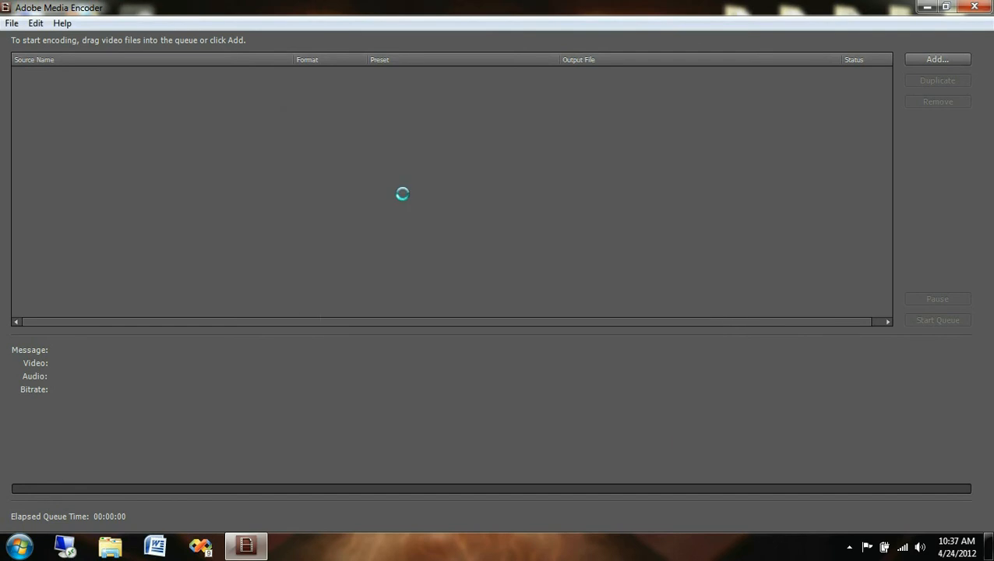
- Change the Piano.flv output format from H.264 to Windows Media
{"action": "left_click", "coordinate": [938, 59]}
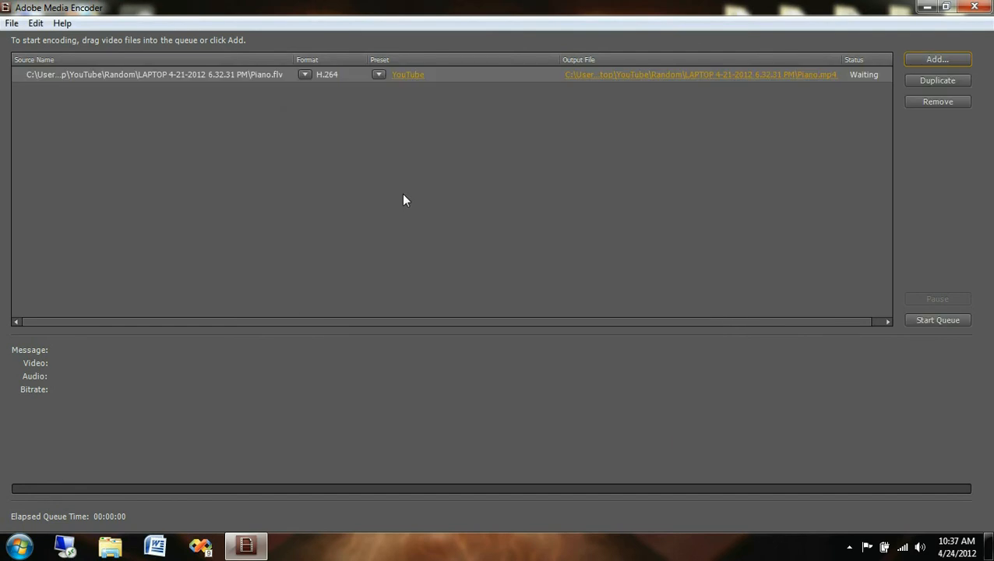
{"action": "mouse_move", "coordinate": [498, 115]}
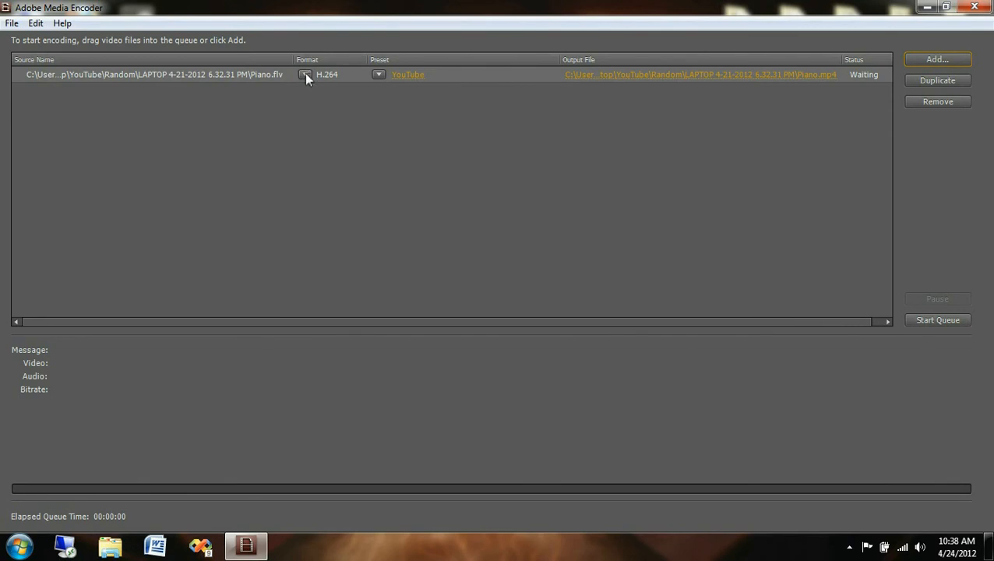
{"action": "mouse_move", "coordinate": [306, 81]}
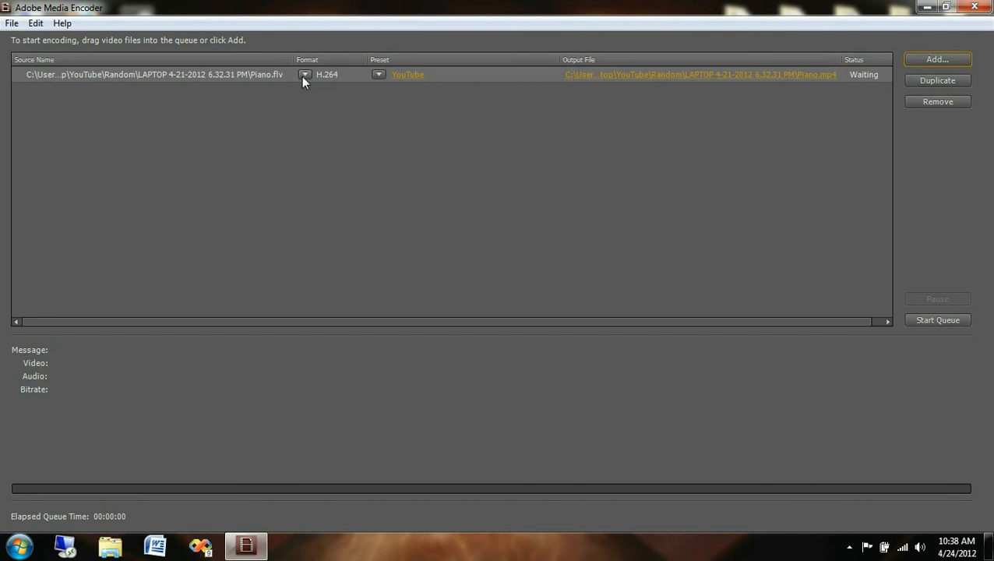
{"action": "left_click", "coordinate": [305, 74]}
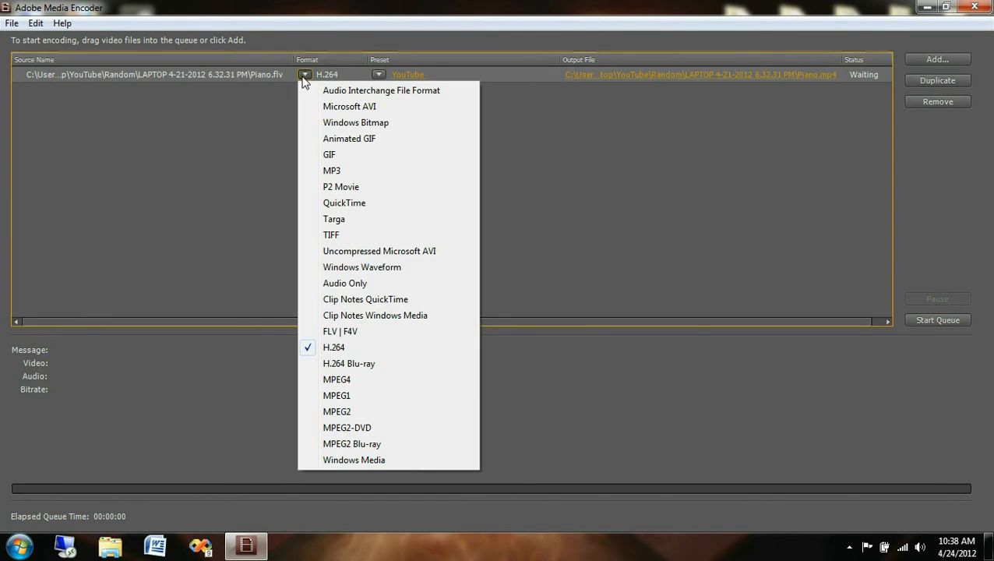
{"action": "mouse_move", "coordinate": [382, 268]}
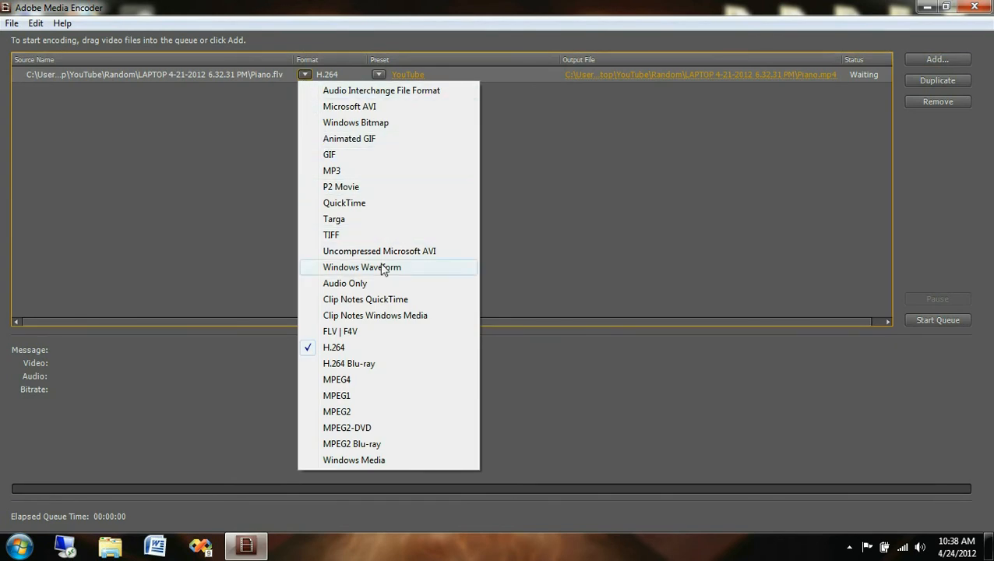
{"action": "mouse_move", "coordinate": [338, 480]}
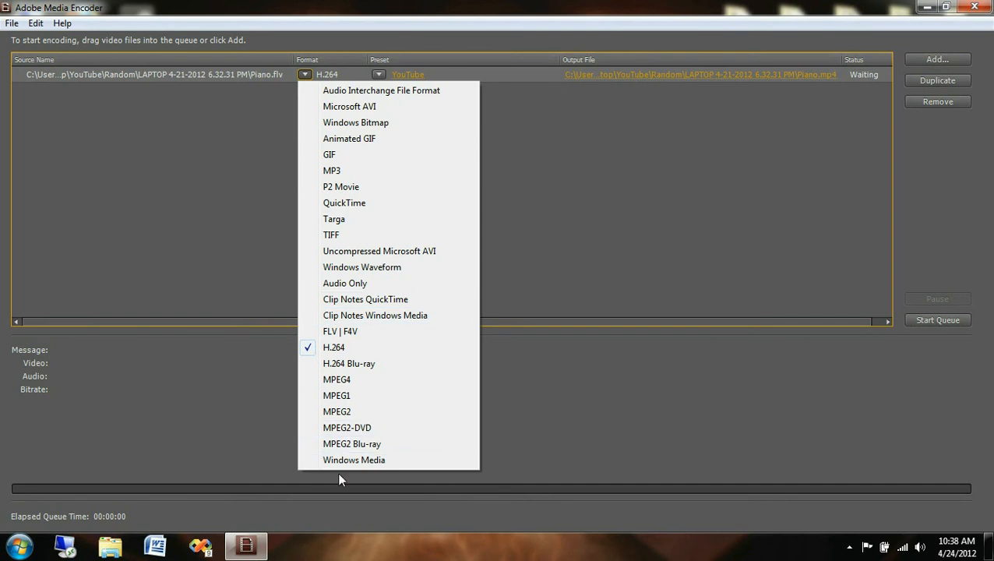
{"action": "mouse_move", "coordinate": [354, 459]}
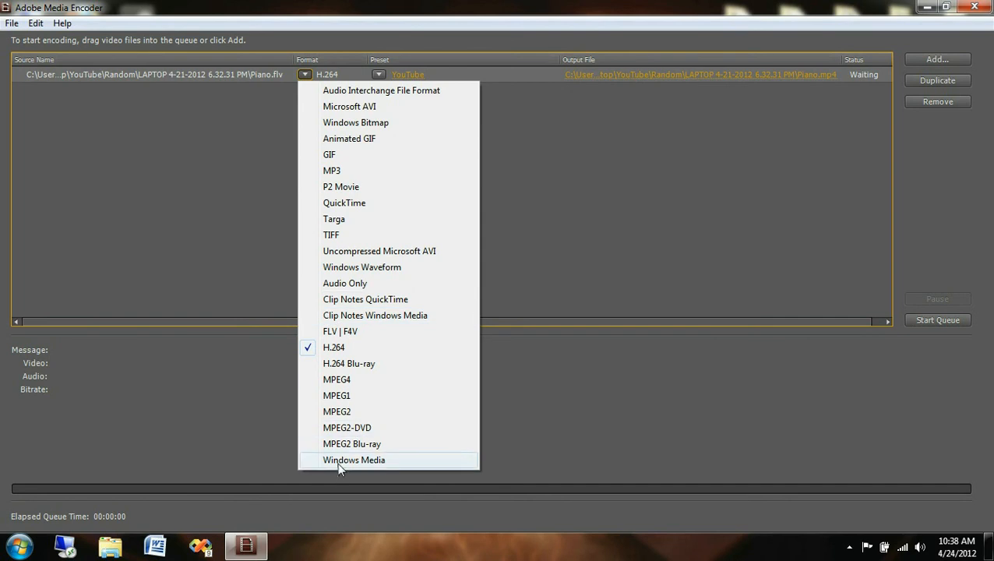
{"action": "mouse_move", "coordinate": [402, 363]}
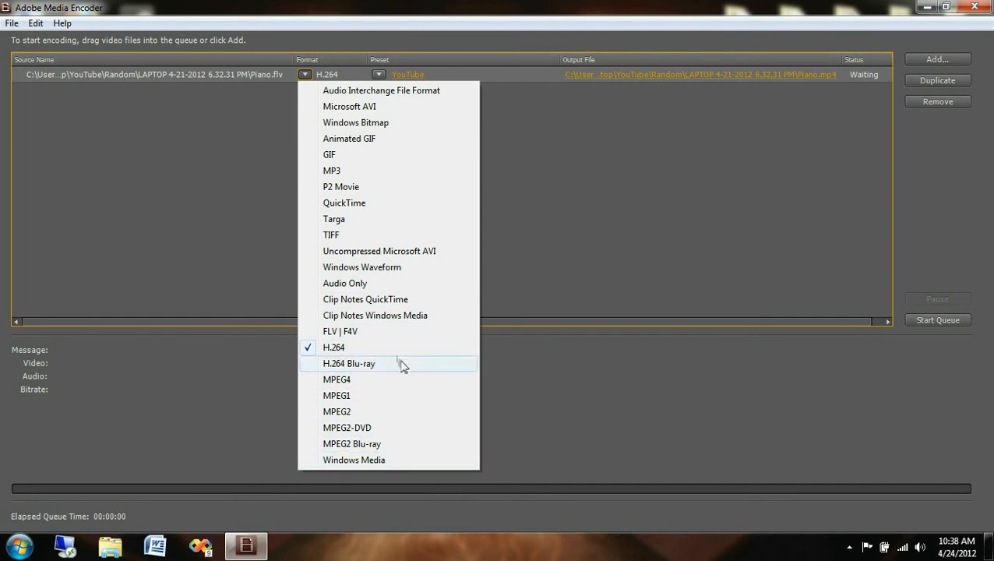
{"action": "mouse_move", "coordinate": [402, 442]}
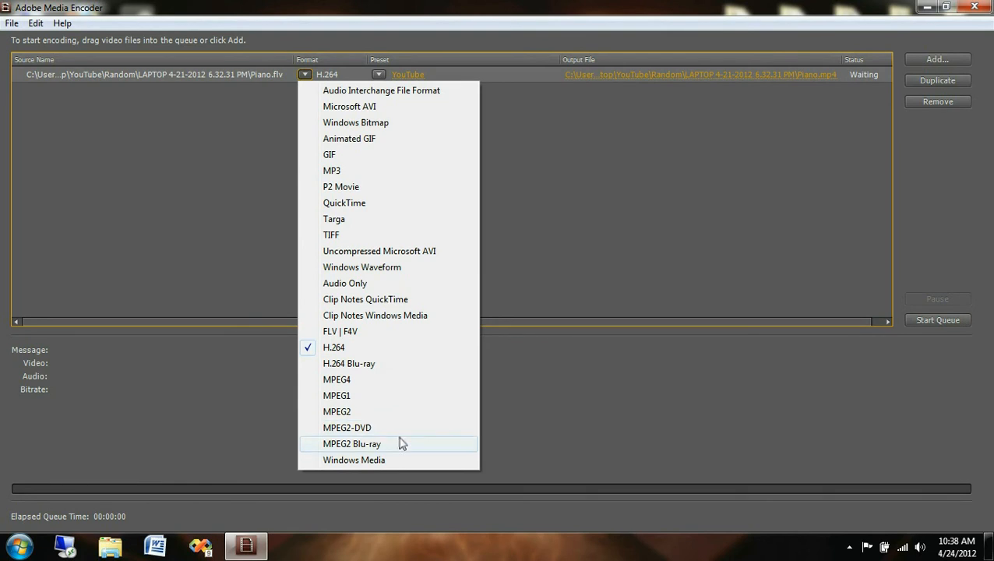
{"action": "mouse_move", "coordinate": [399, 436]}
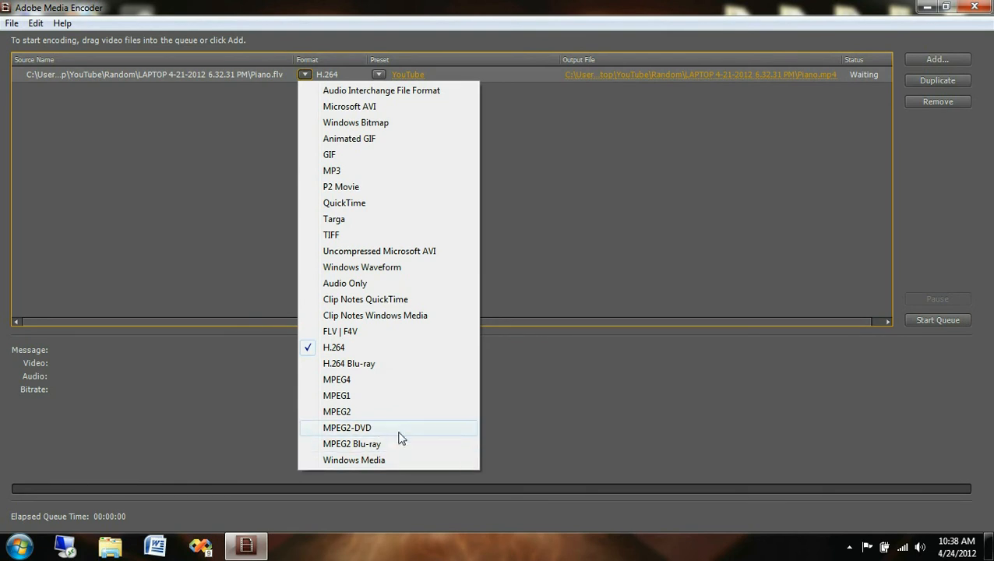
{"action": "mouse_move", "coordinate": [396, 442]}
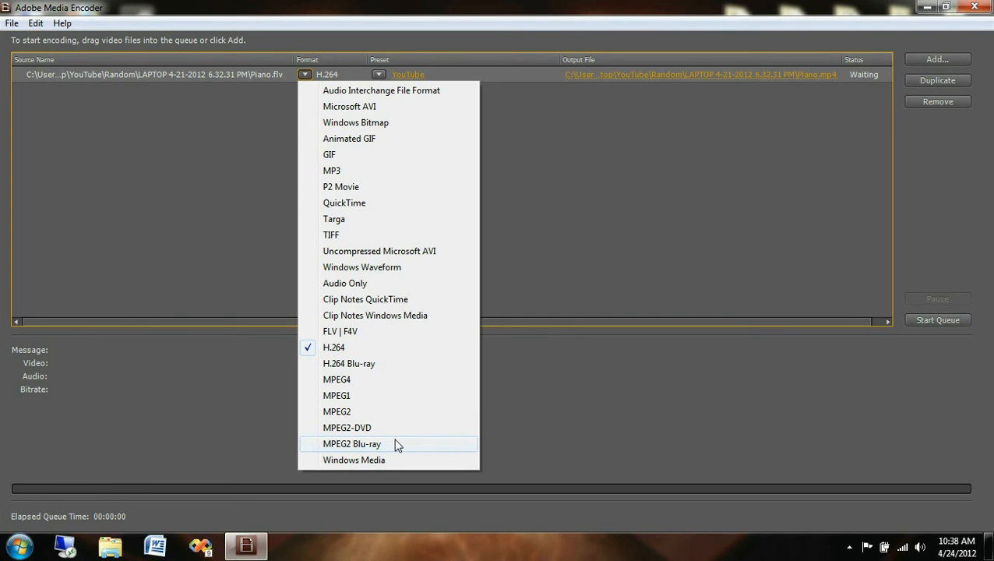
{"action": "mouse_move", "coordinate": [389, 450]}
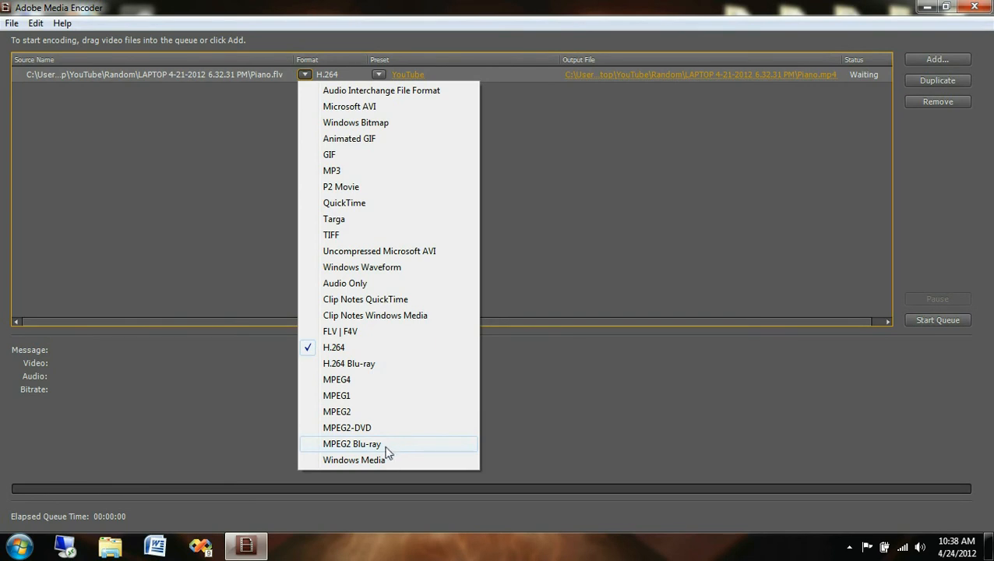
{"action": "mouse_move", "coordinate": [354, 460]}
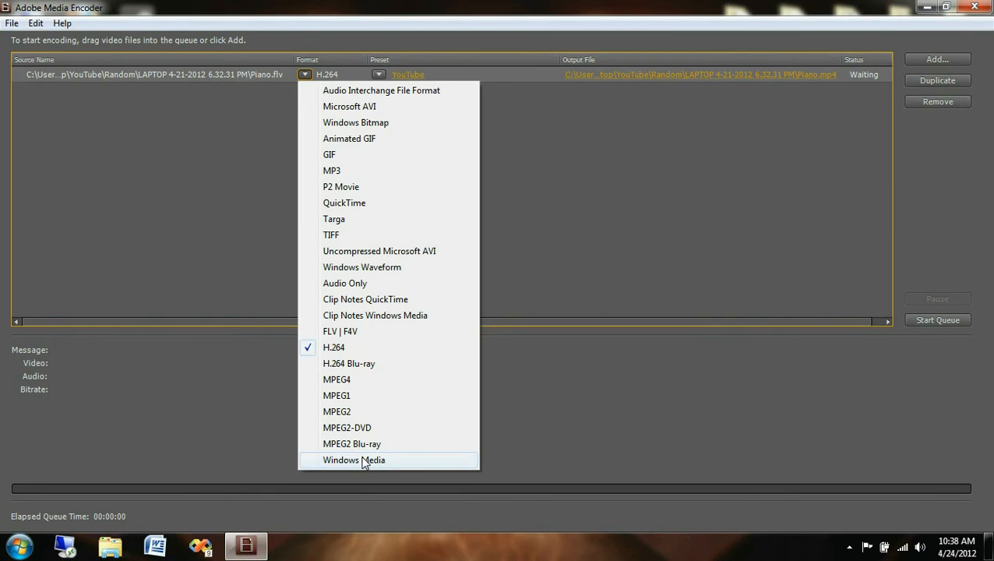
{"action": "left_click", "coordinate": [353, 460]}
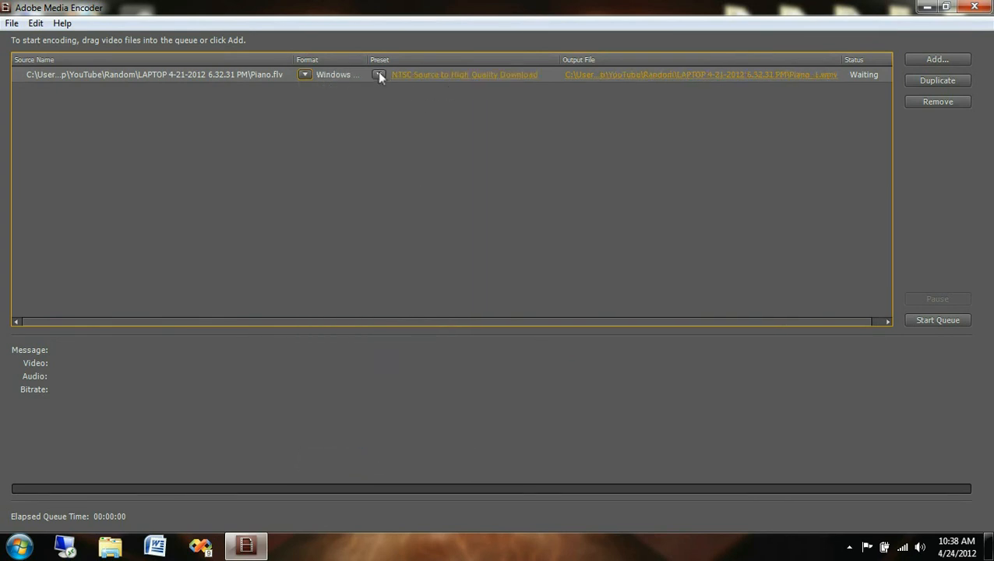
{"action": "left_click", "coordinate": [380, 75]}
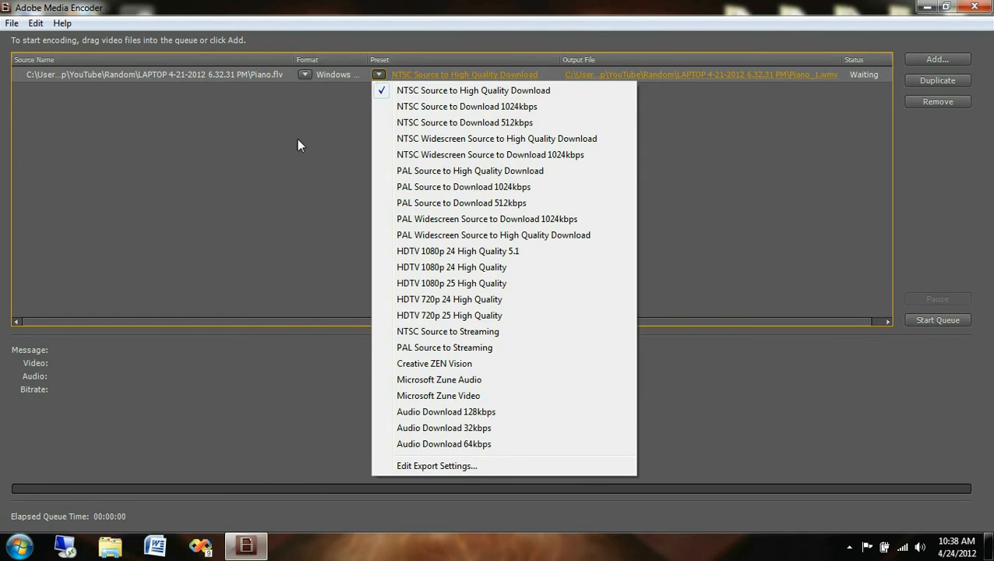
{"action": "mouse_move", "coordinate": [333, 165]}
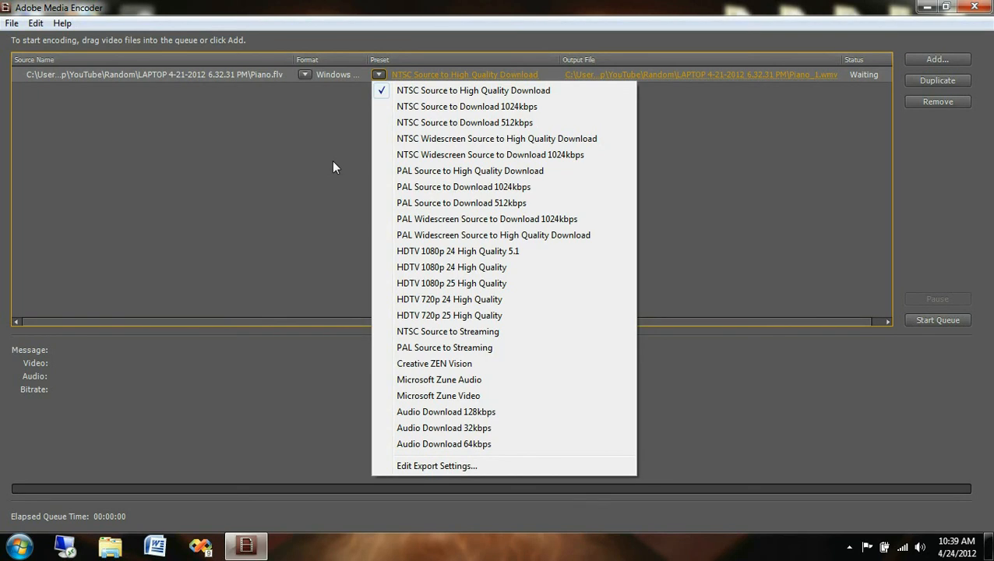
{"action": "mouse_move", "coordinate": [513, 10]}
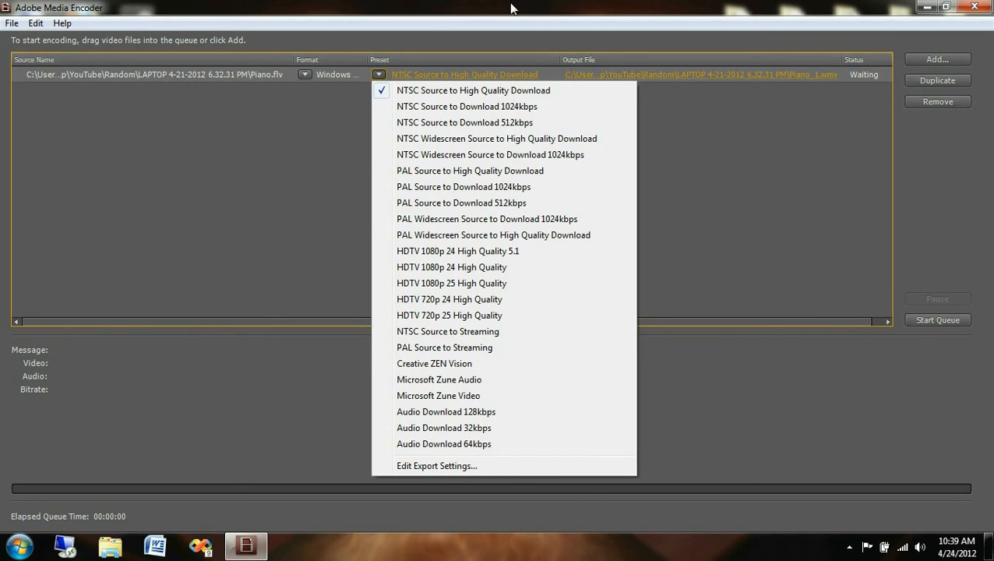
{"action": "mouse_move", "coordinate": [473, 91]}
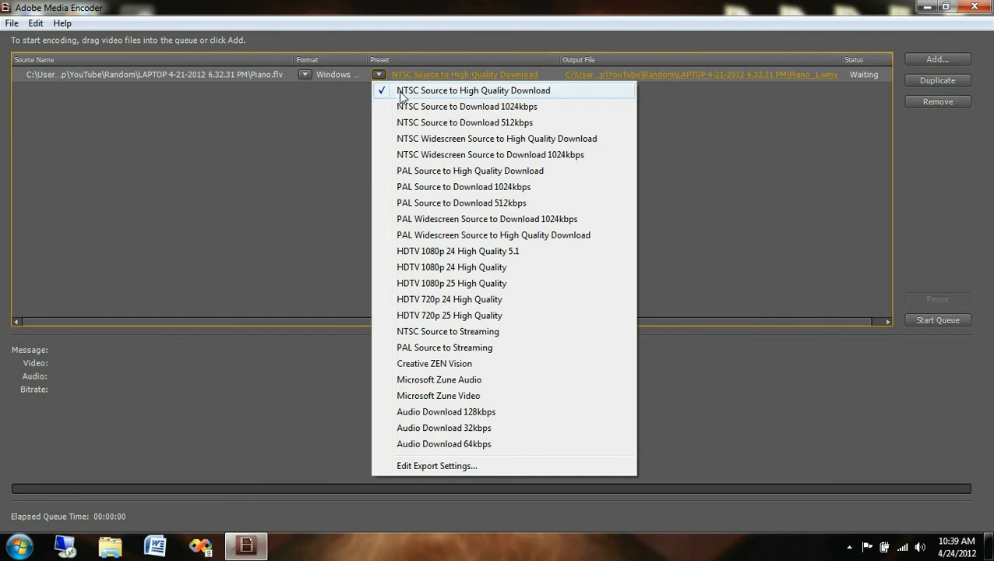
{"action": "left_click", "coordinate": [474, 91]}
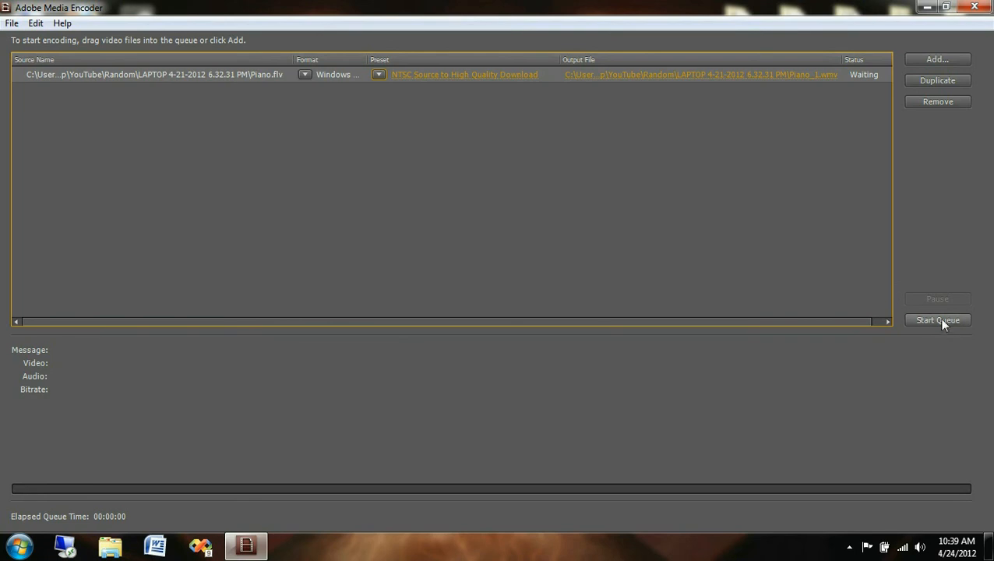
- Start the queue, then browse the source folder and select the new Piano_1 file
{"action": "left_click", "coordinate": [938, 321]}
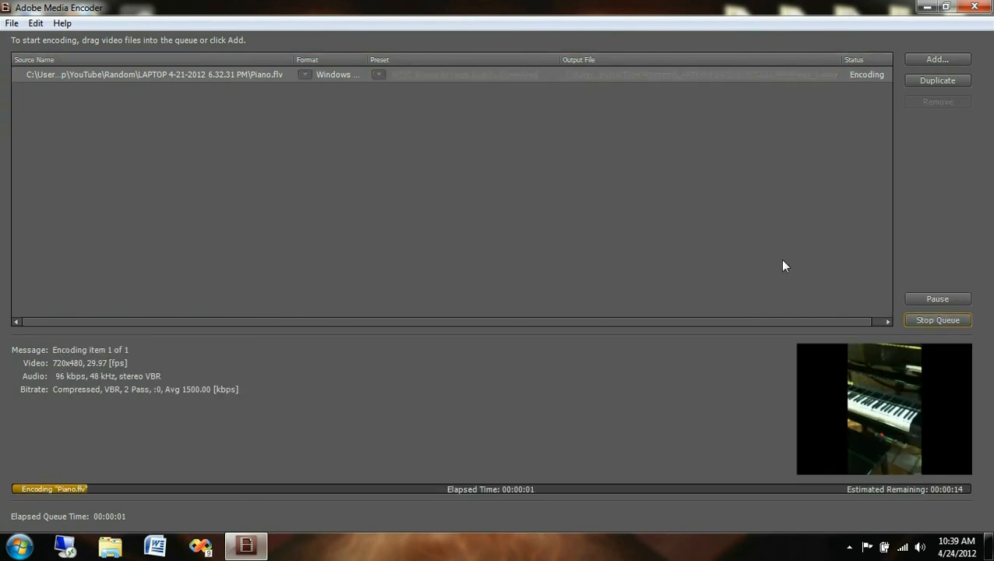
{"action": "mouse_move", "coordinate": [565, 61]}
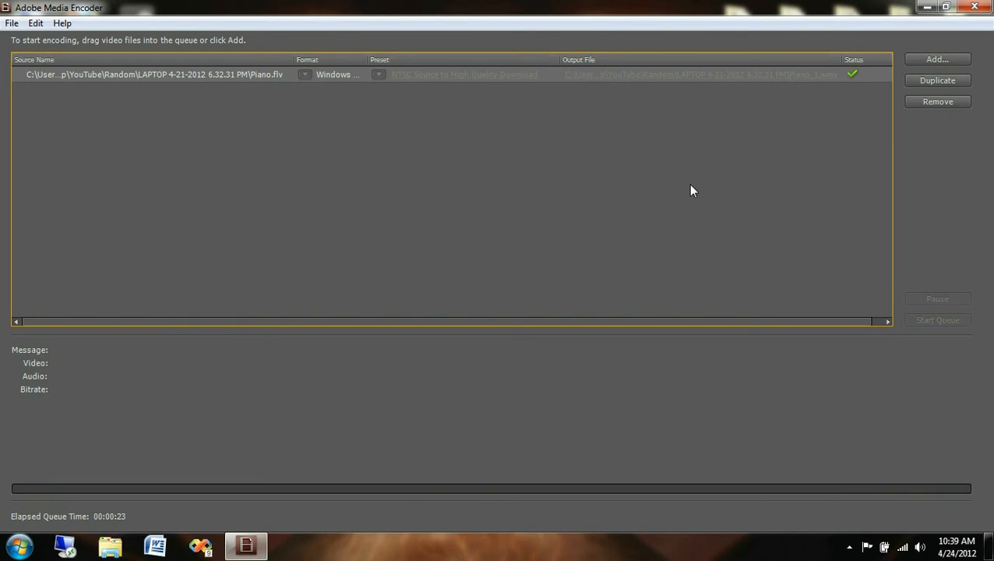
{"action": "mouse_move", "coordinate": [230, 96]}
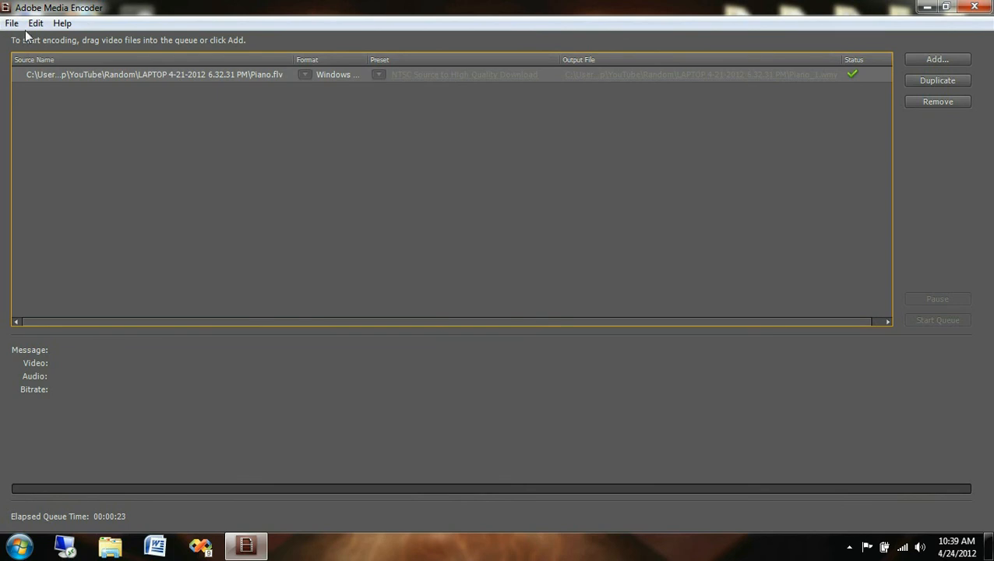
{"action": "left_click", "coordinate": [937, 59]}
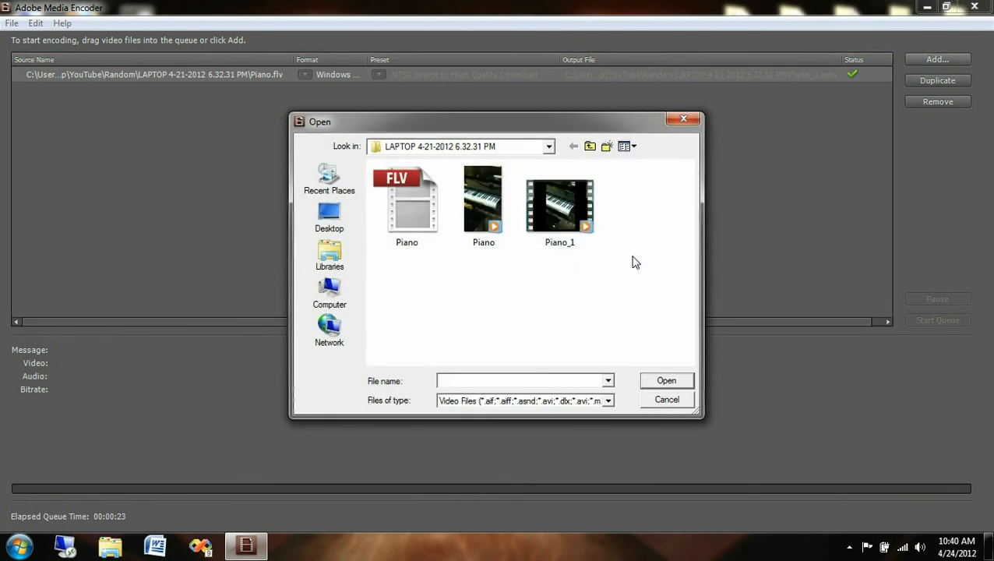
{"action": "left_click", "coordinate": [560, 206]}
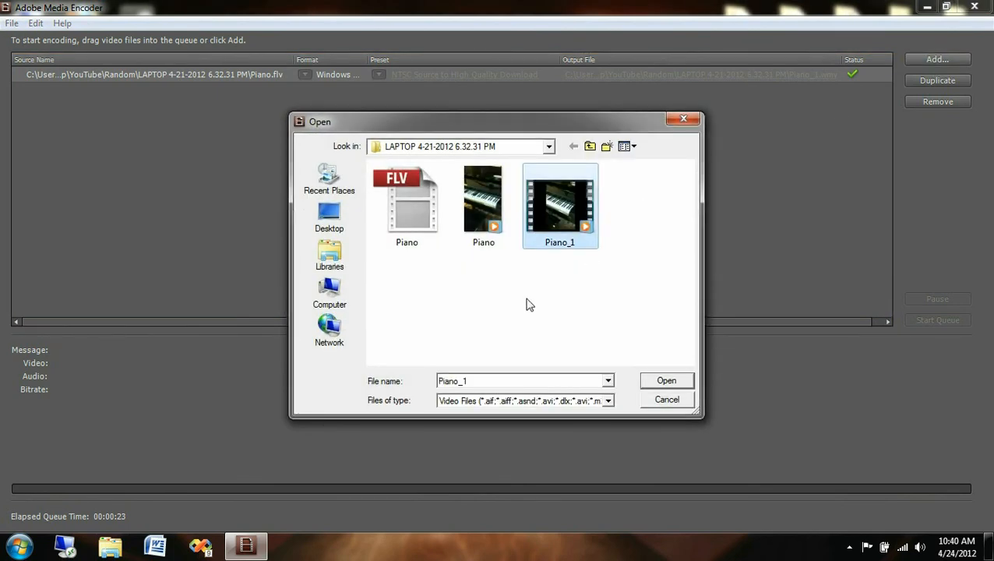